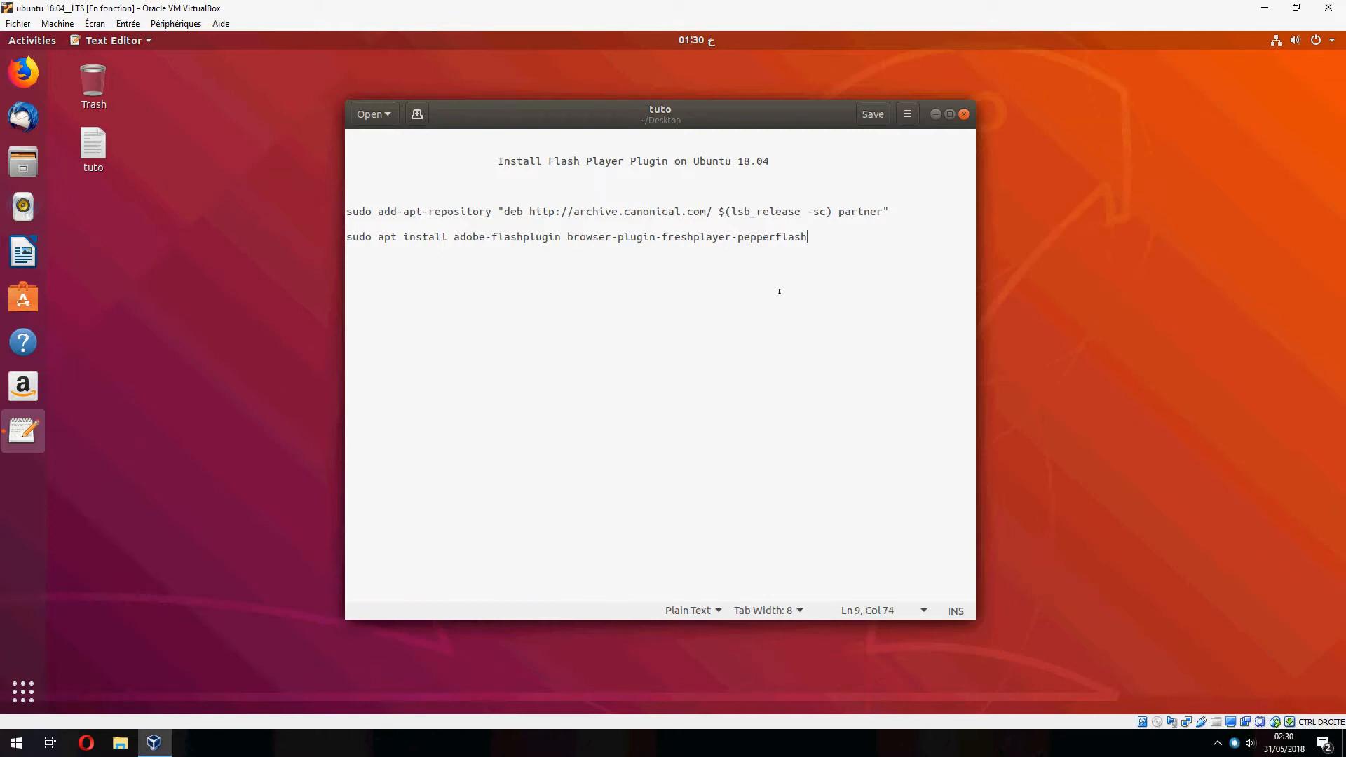
mouse_move(490, 259)
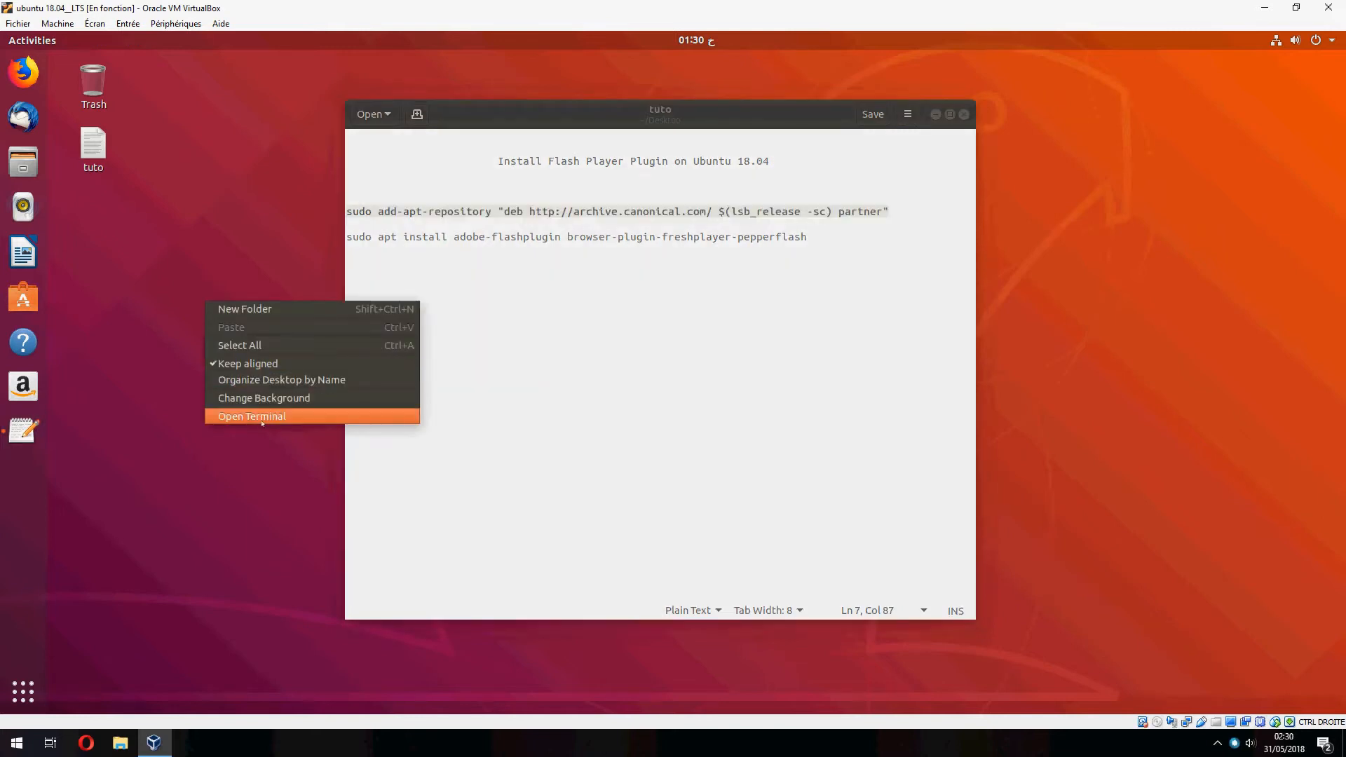
Step: In a new terminal, run the add-apt-repository command for the Canonical partner repository
click(251, 416)
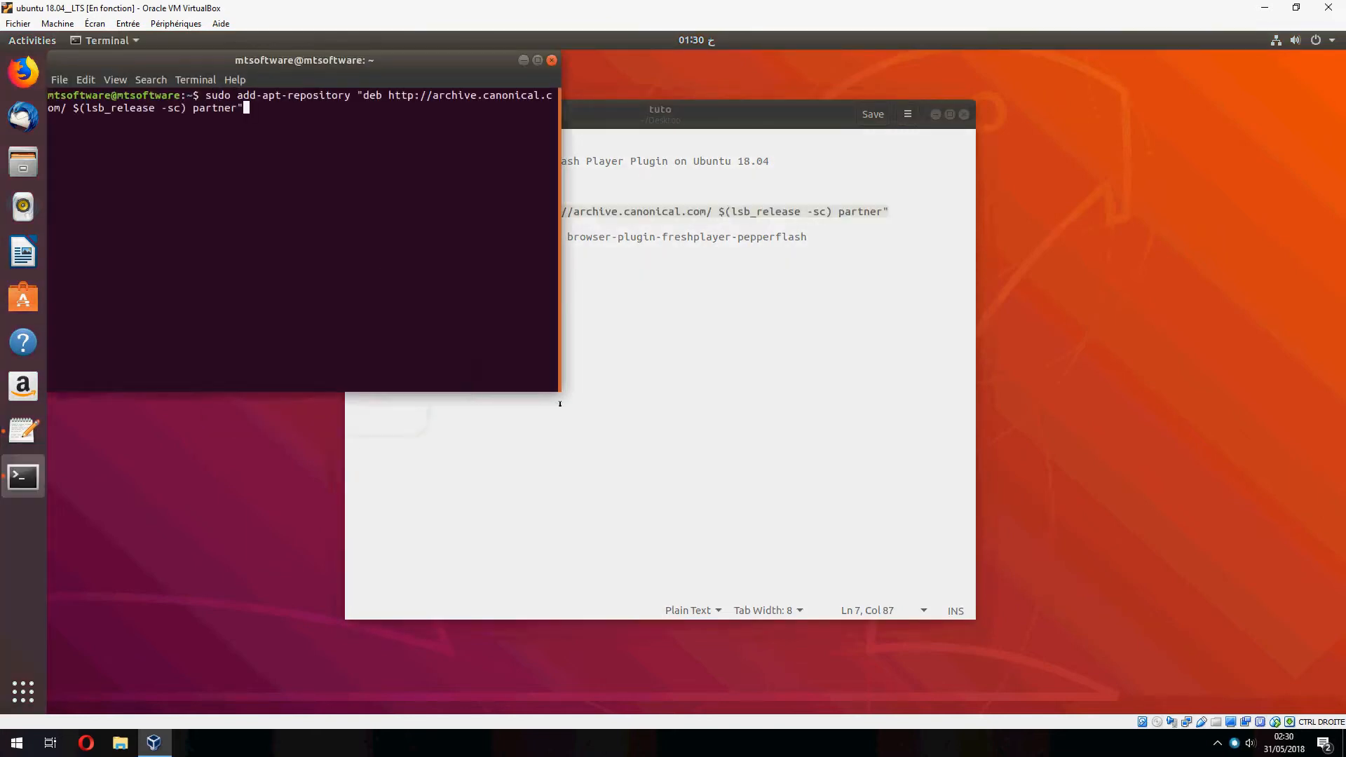
key(Return)
text(y)
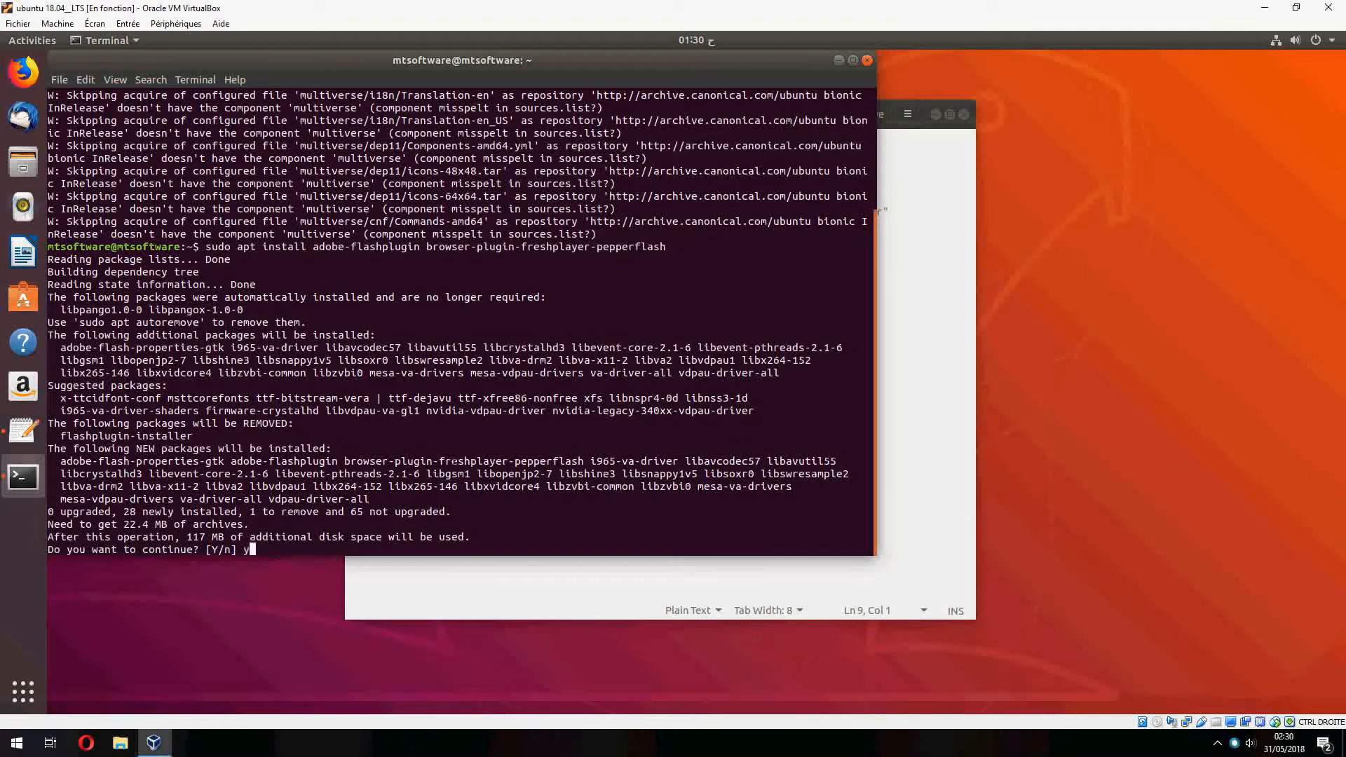
key(Return)
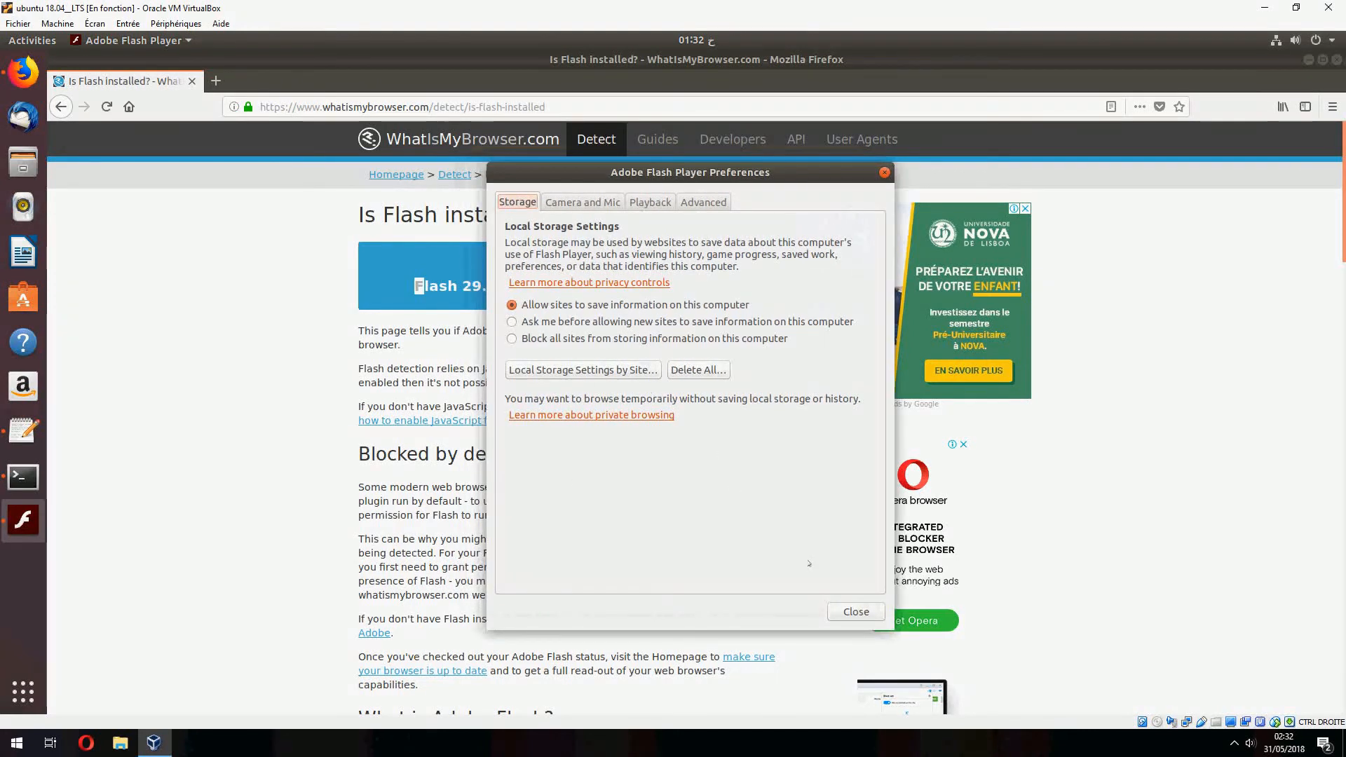
Step: Close the Adobe Flash Player Preferences dialog after WhatIsMyBrowser confirms Flash 29.0.0
click(854, 611)
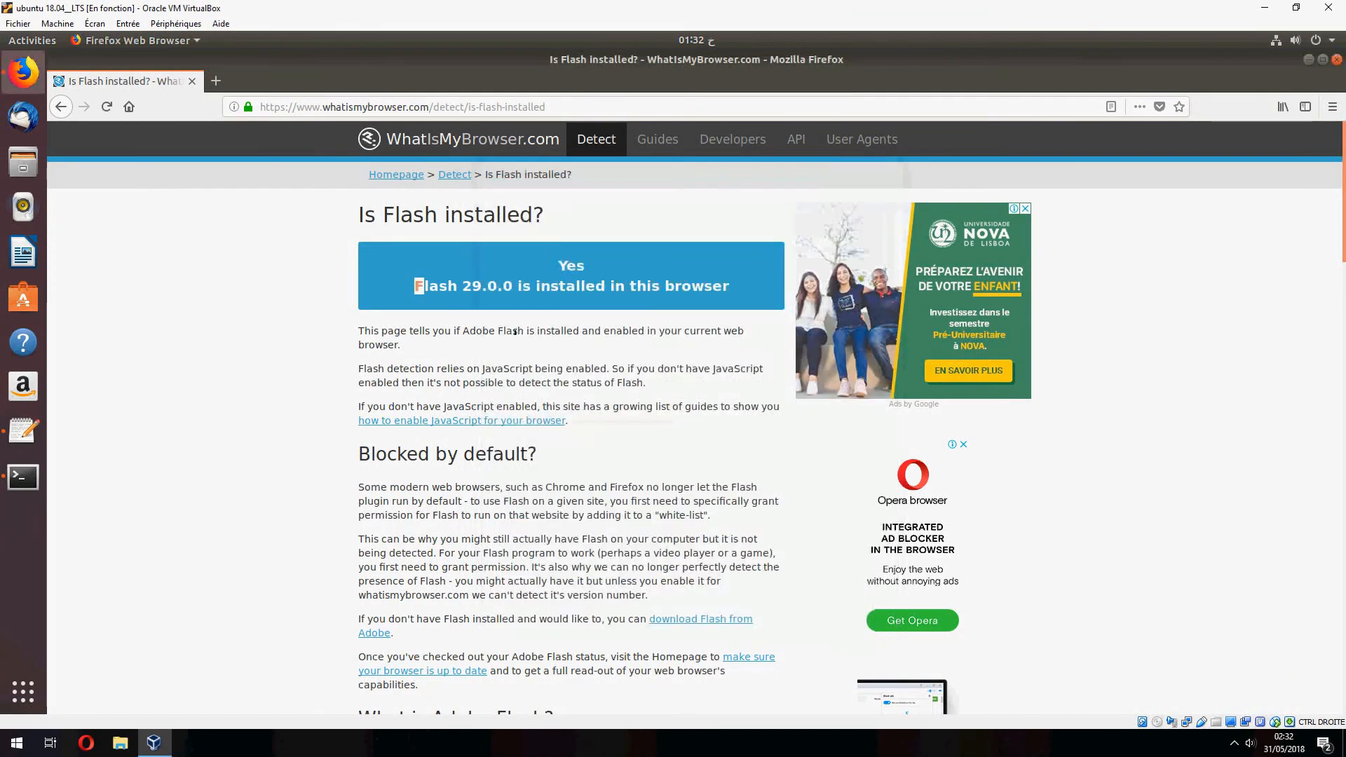